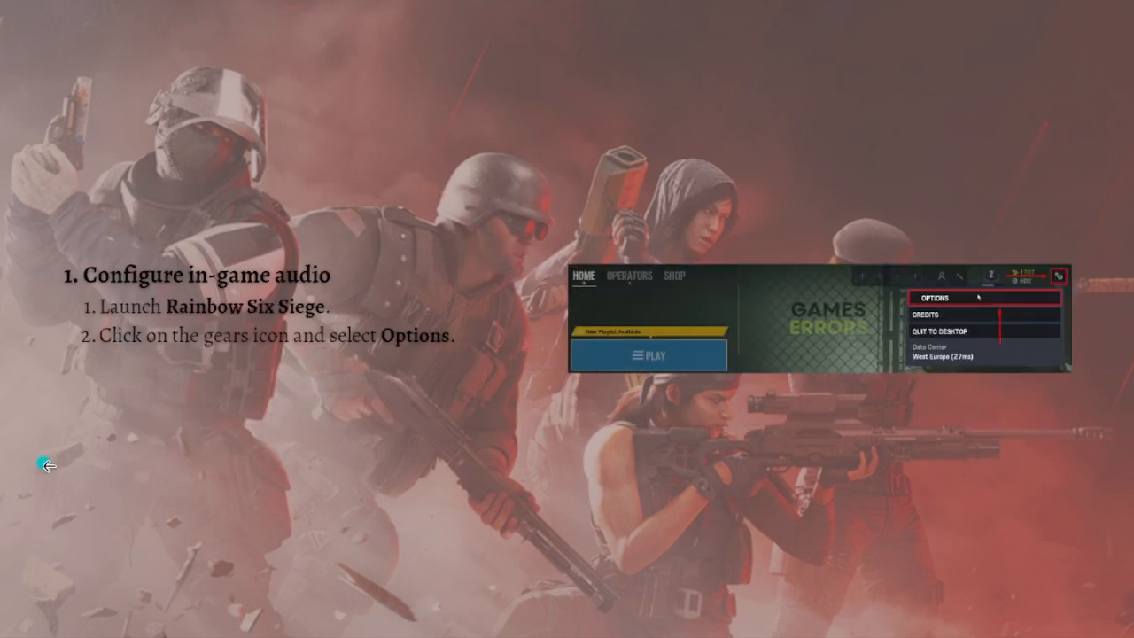
mouse_move(399, 454)
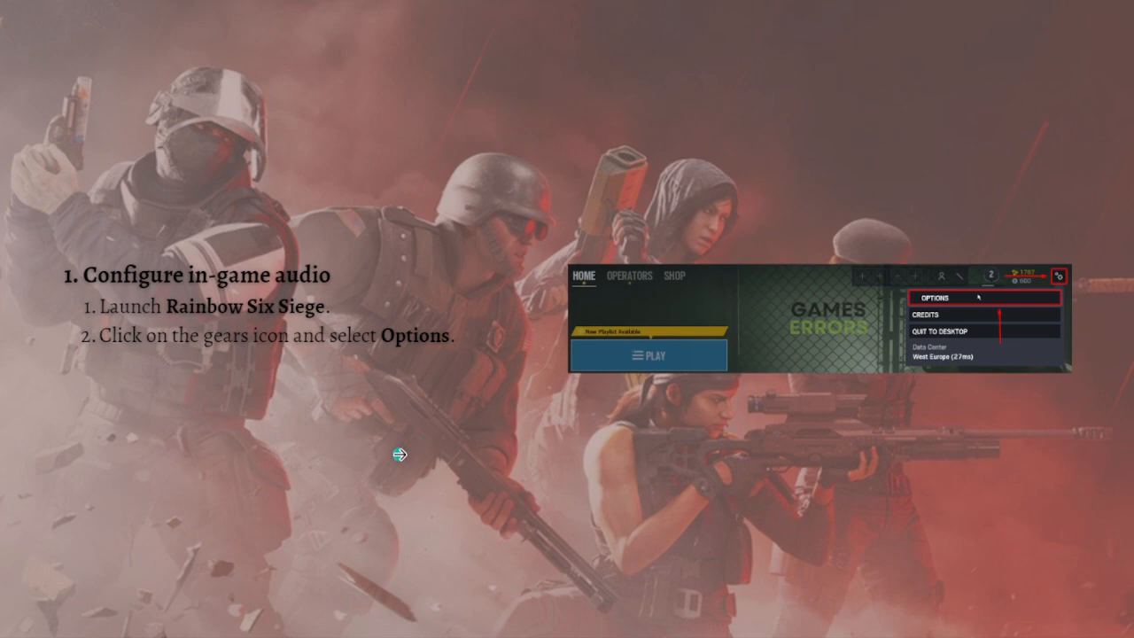
mouse_move(472, 398)
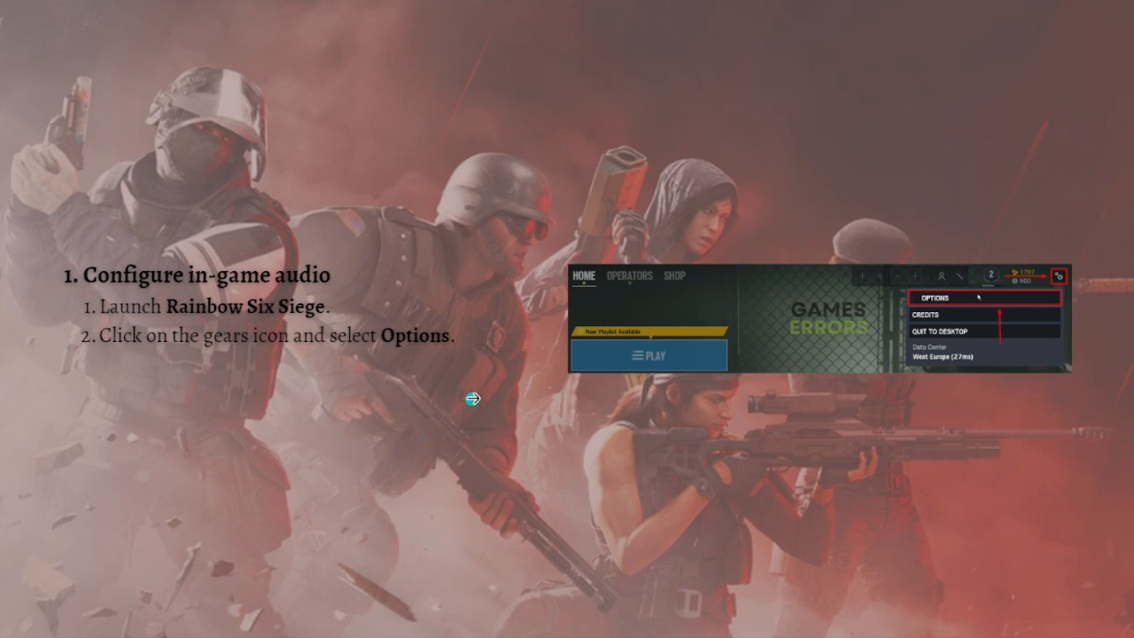
mouse_move(310, 413)
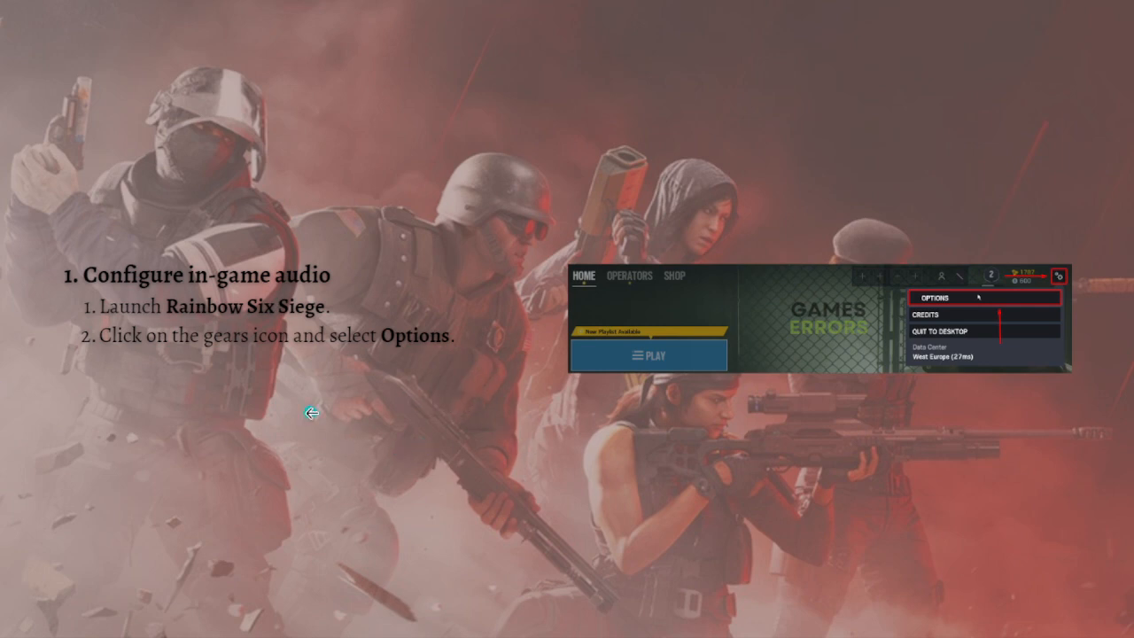
mouse_move(440, 372)
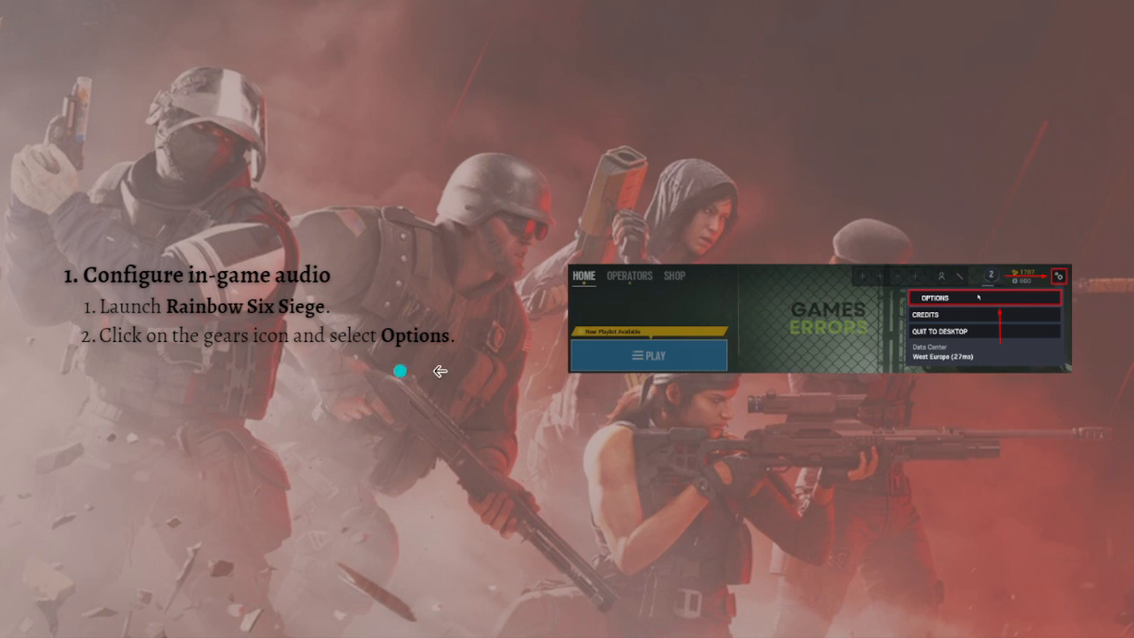
mouse_move(341, 352)
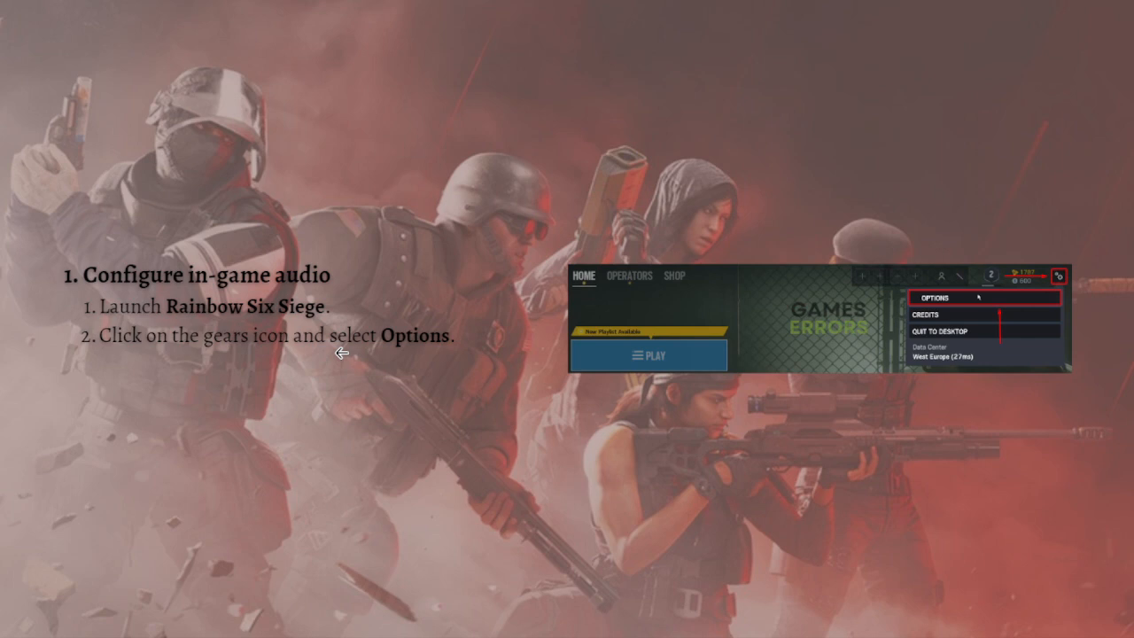
mouse_move(277, 418)
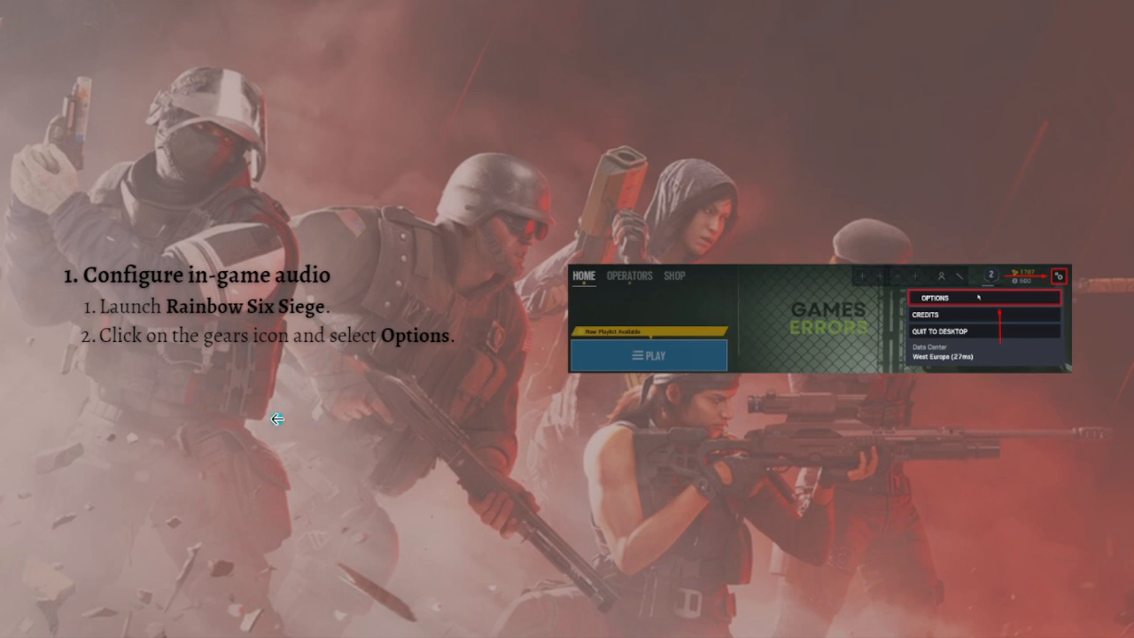
mouse_move(191, 388)
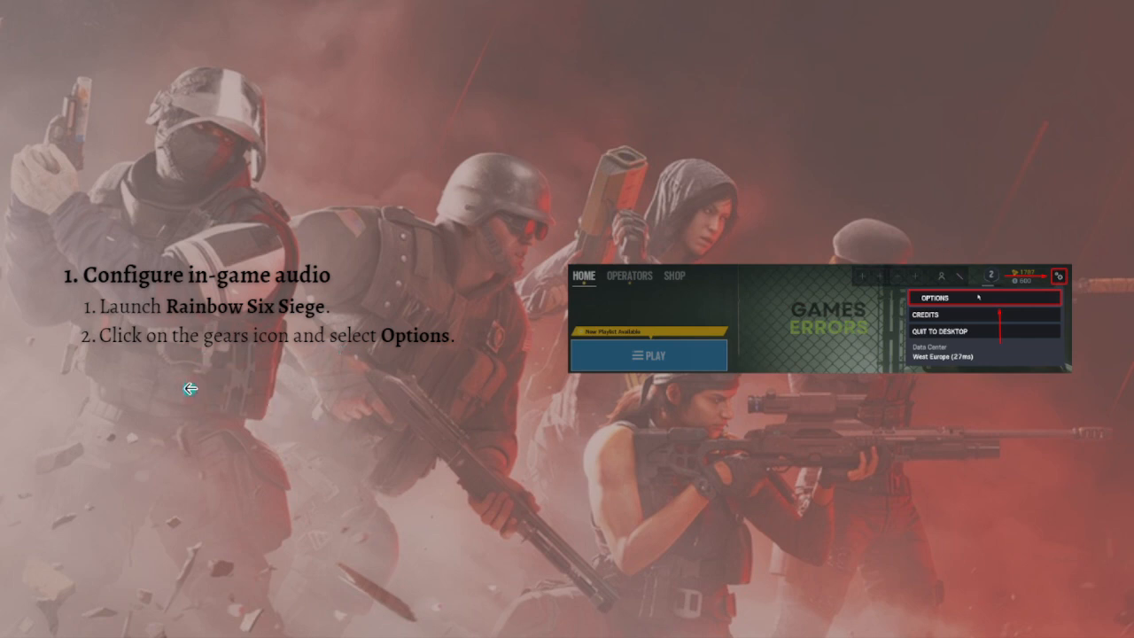
mouse_move(280, 345)
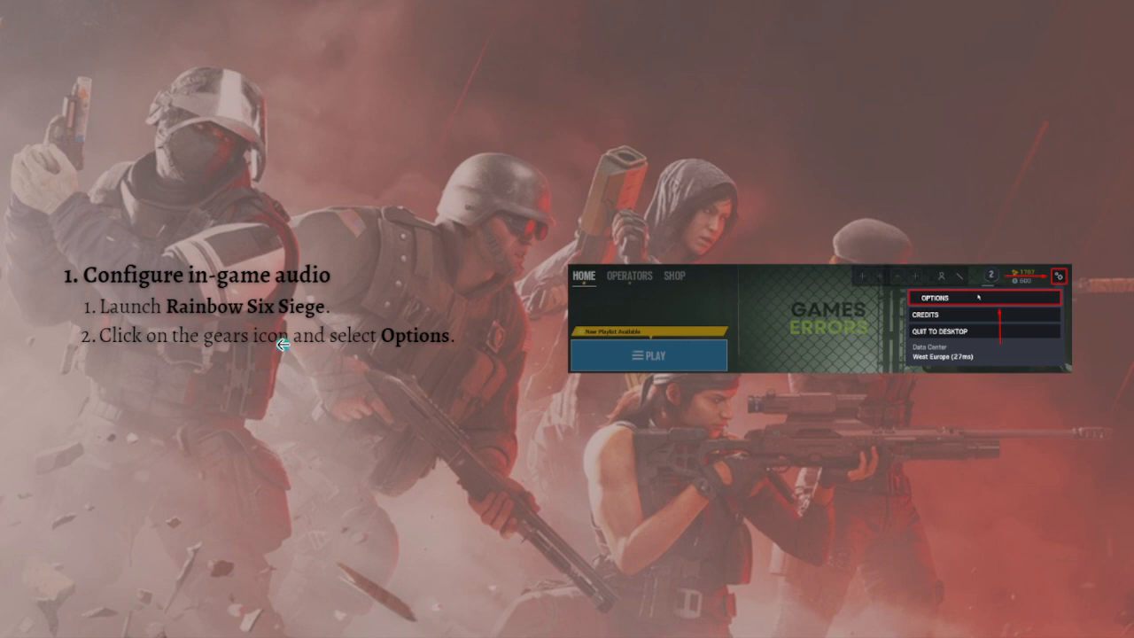
mouse_move(257, 359)
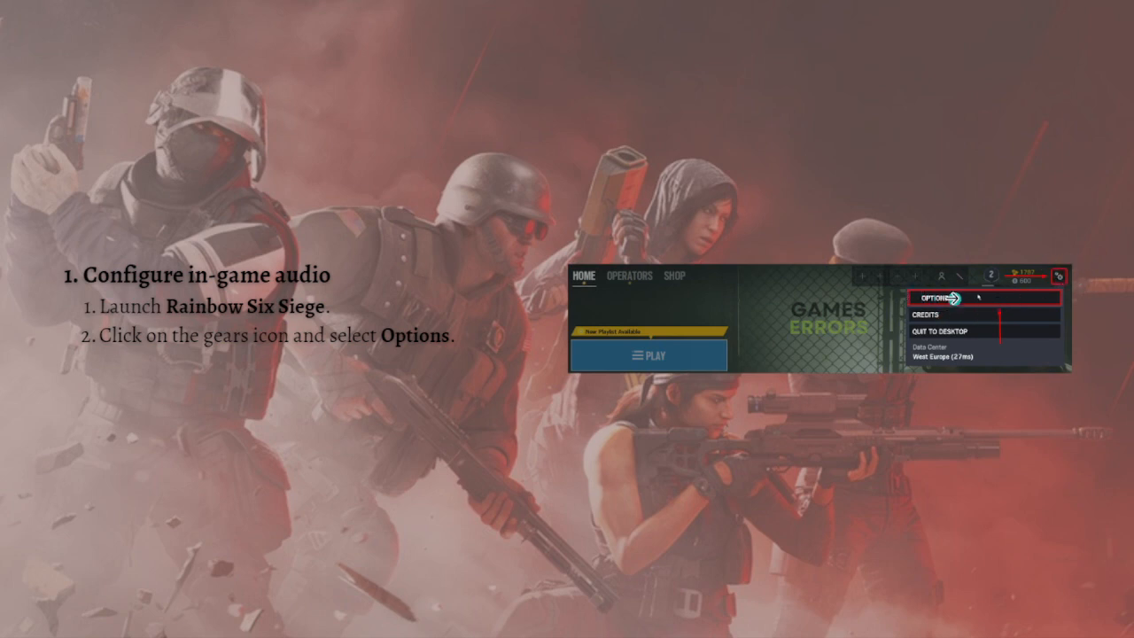
- Advance the slideshow past the Audio tab slide to the voice chat record mode step
click(937, 297)
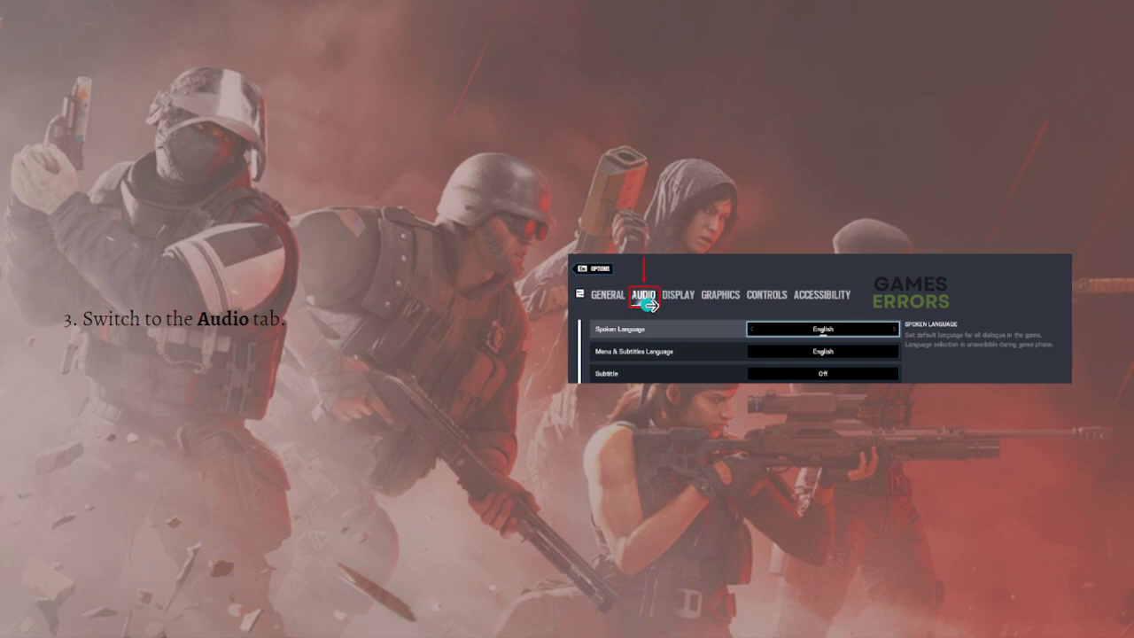
mouse_move(907, 209)
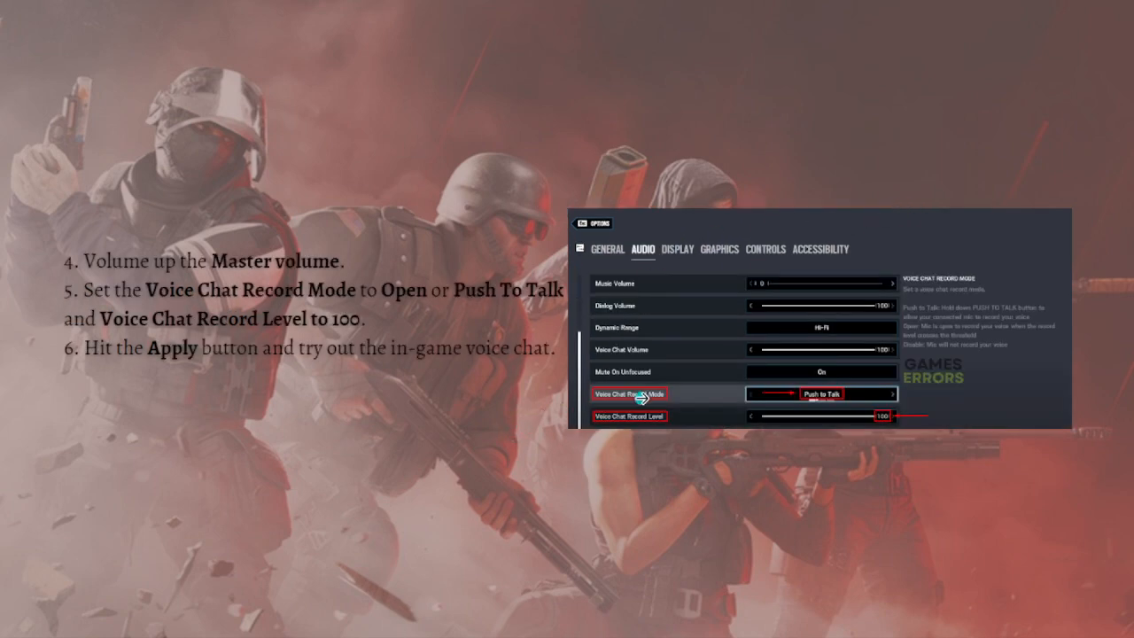
mouse_move(678, 439)
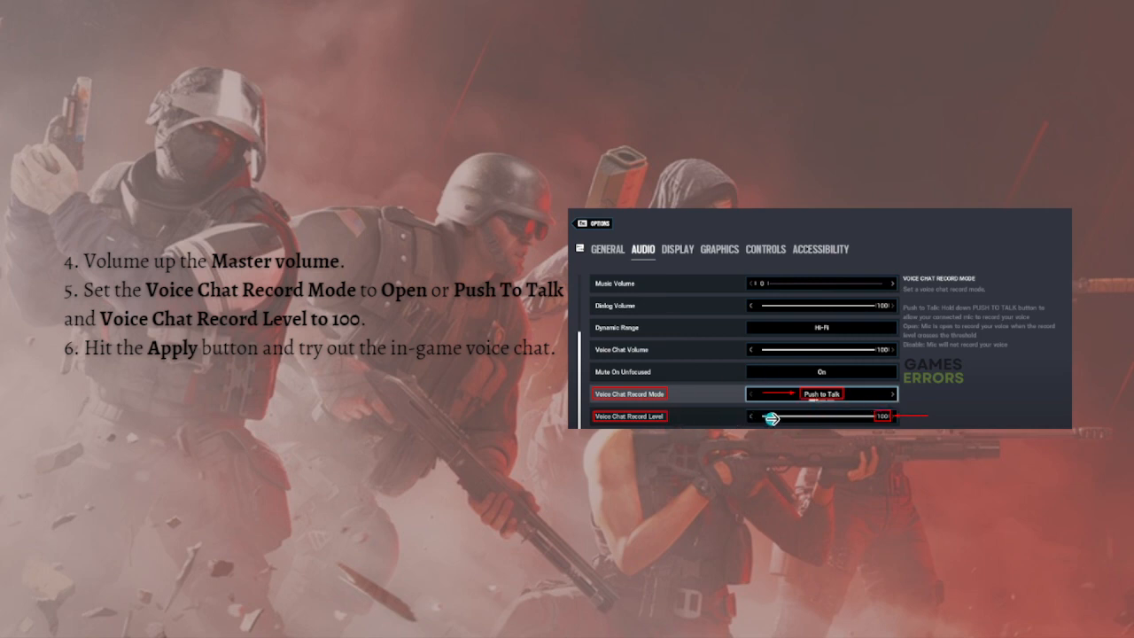
mouse_move(800, 428)
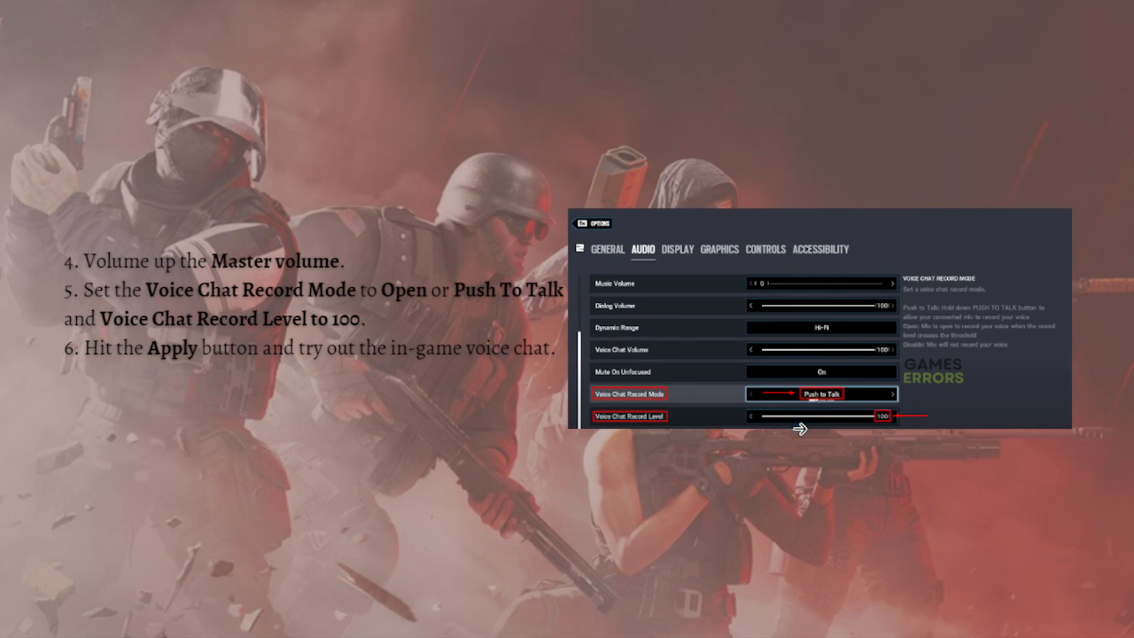
mouse_move(828, 457)
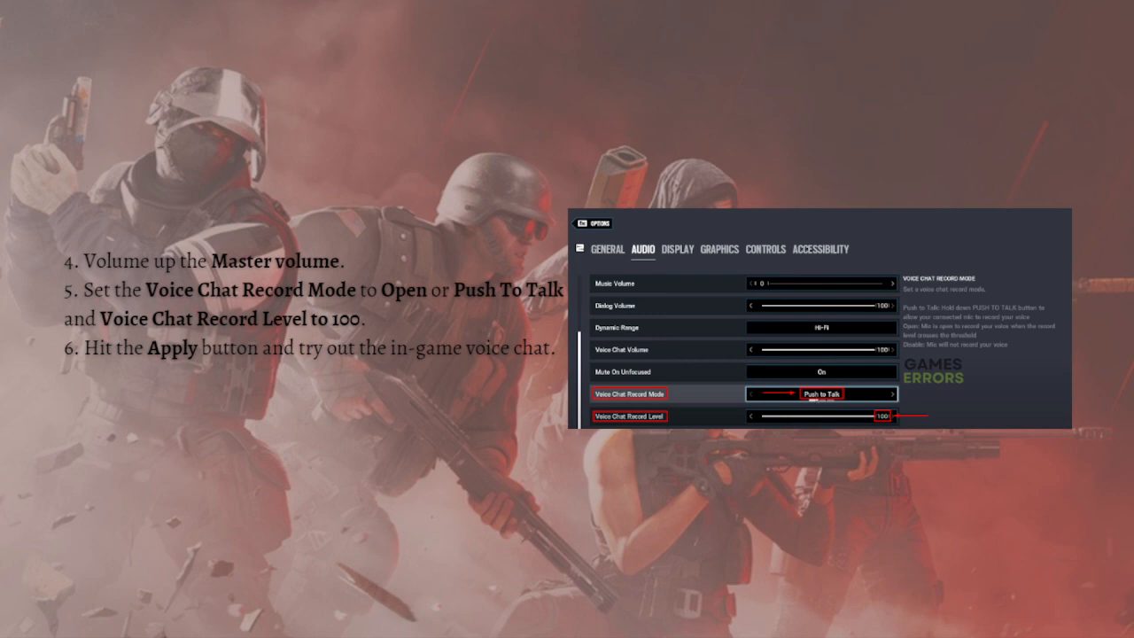
mouse_move(438, 260)
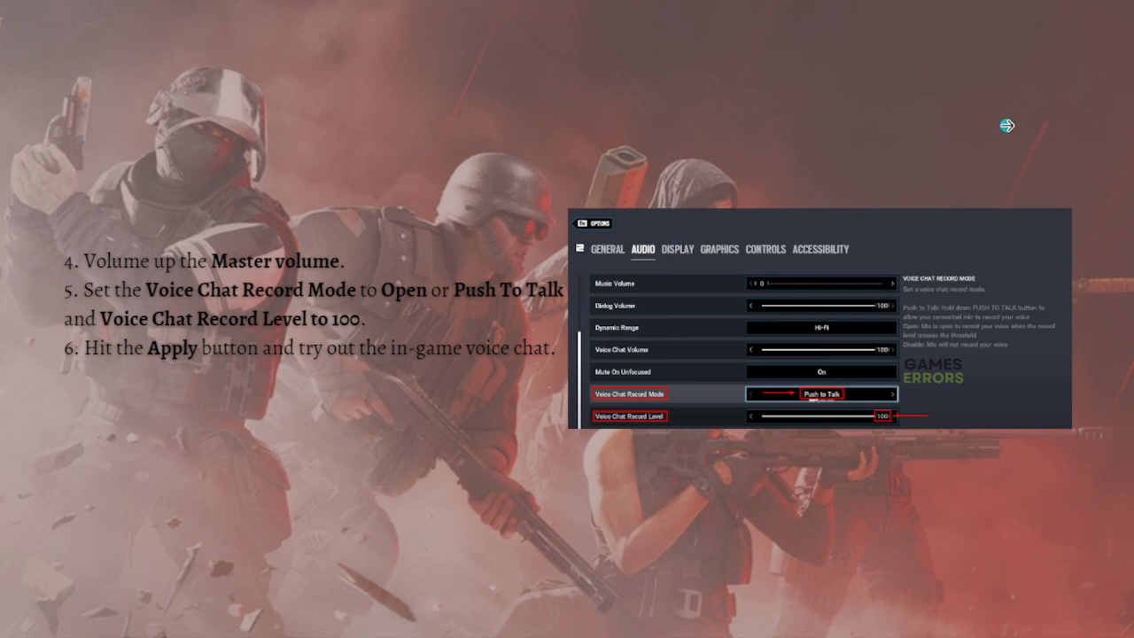
mouse_move(1017, 151)
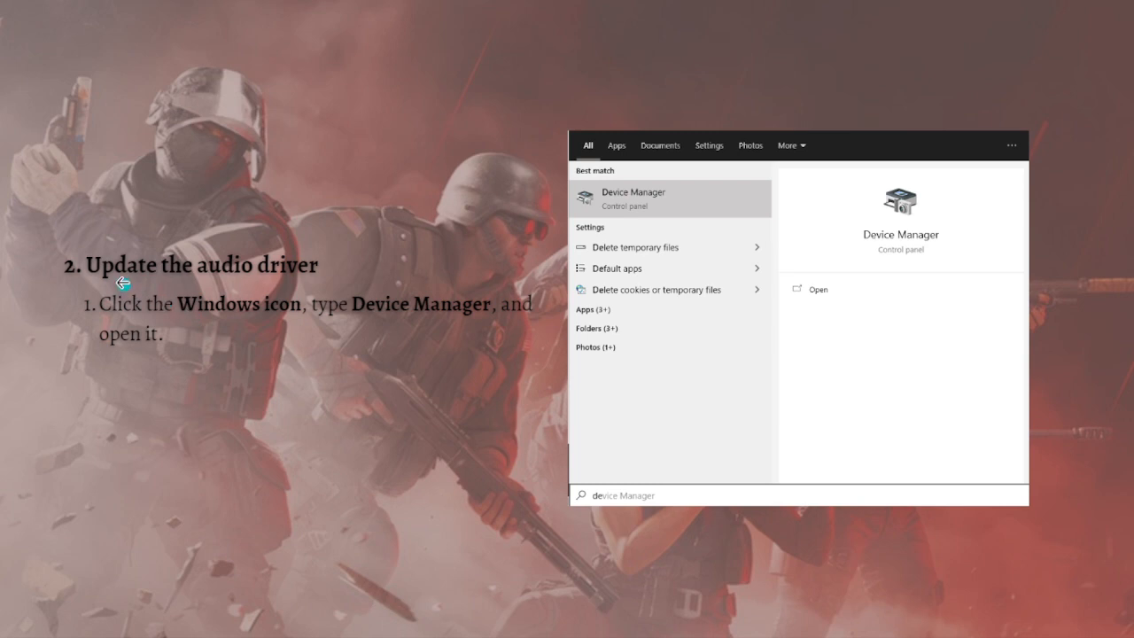
mouse_move(281, 354)
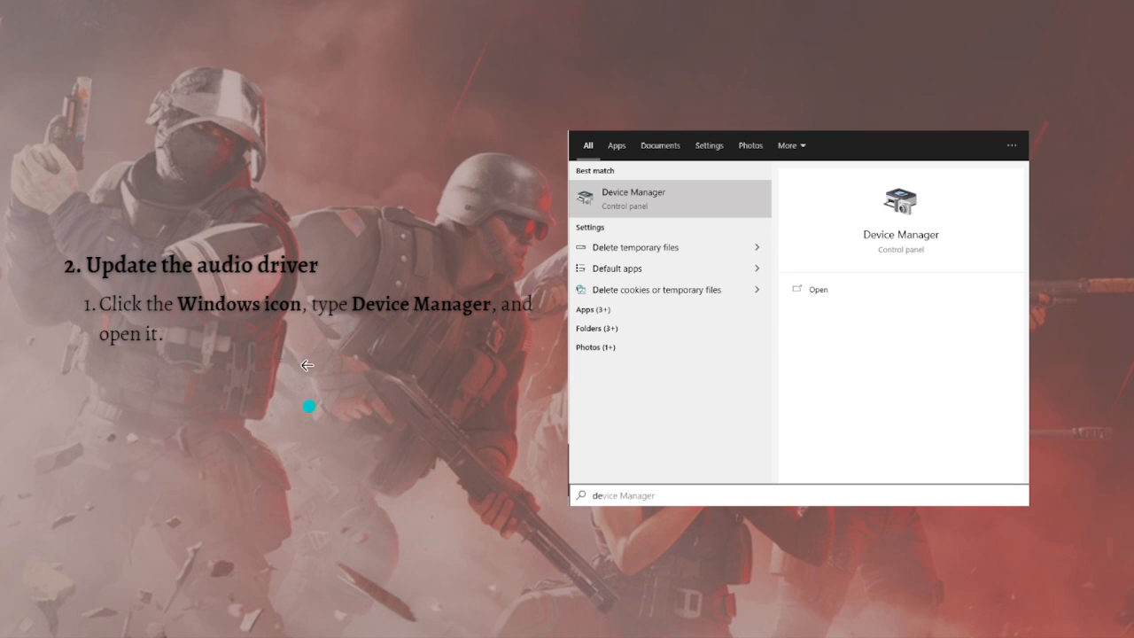
mouse_move(172, 337)
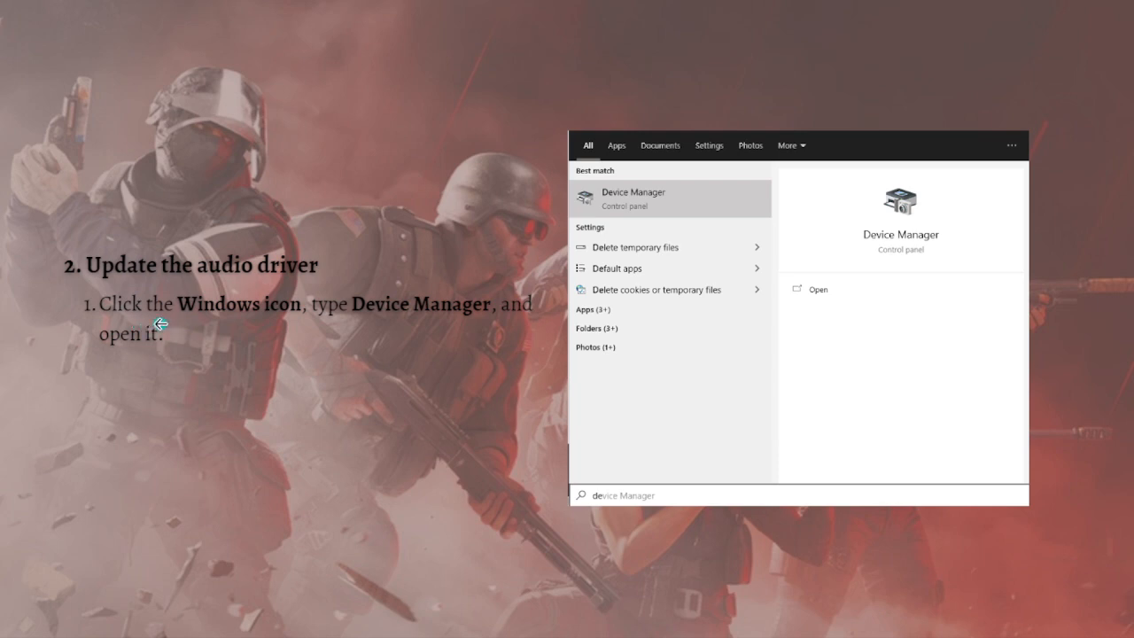
mouse_move(435, 350)
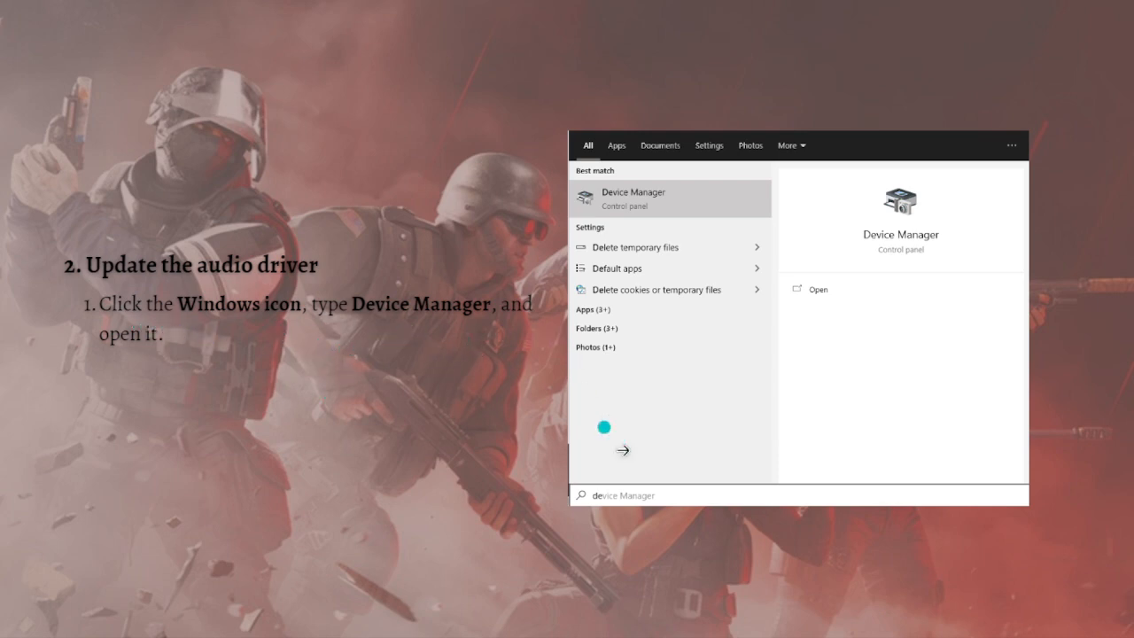
mouse_move(518, 359)
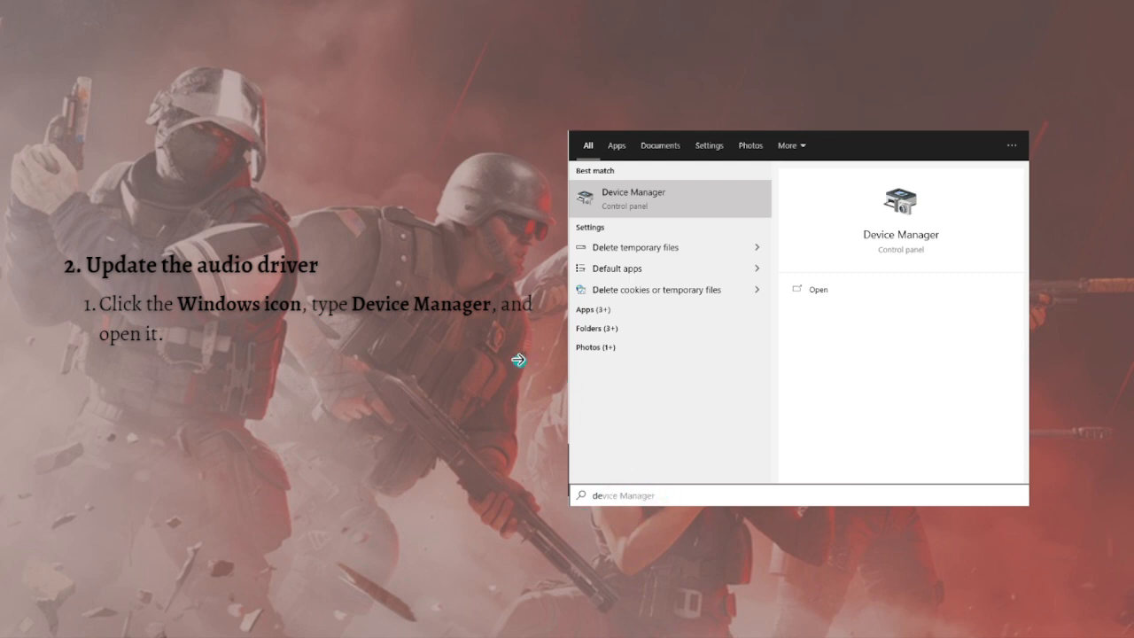
mouse_move(901, 208)
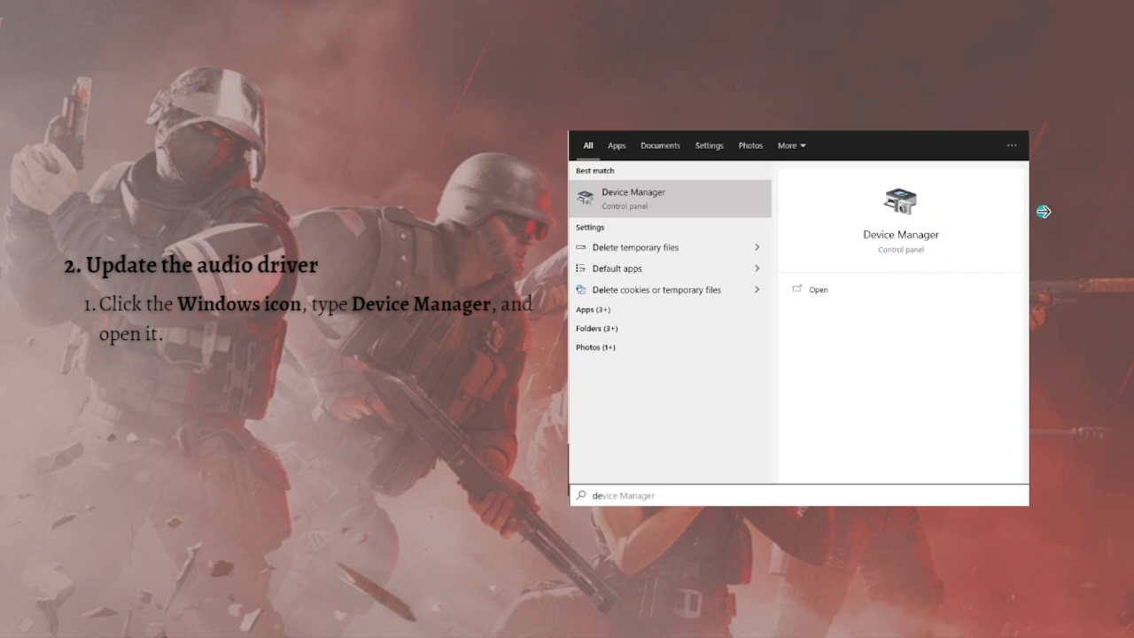
- Choose Device Manager from the Start search results
click(818, 288)
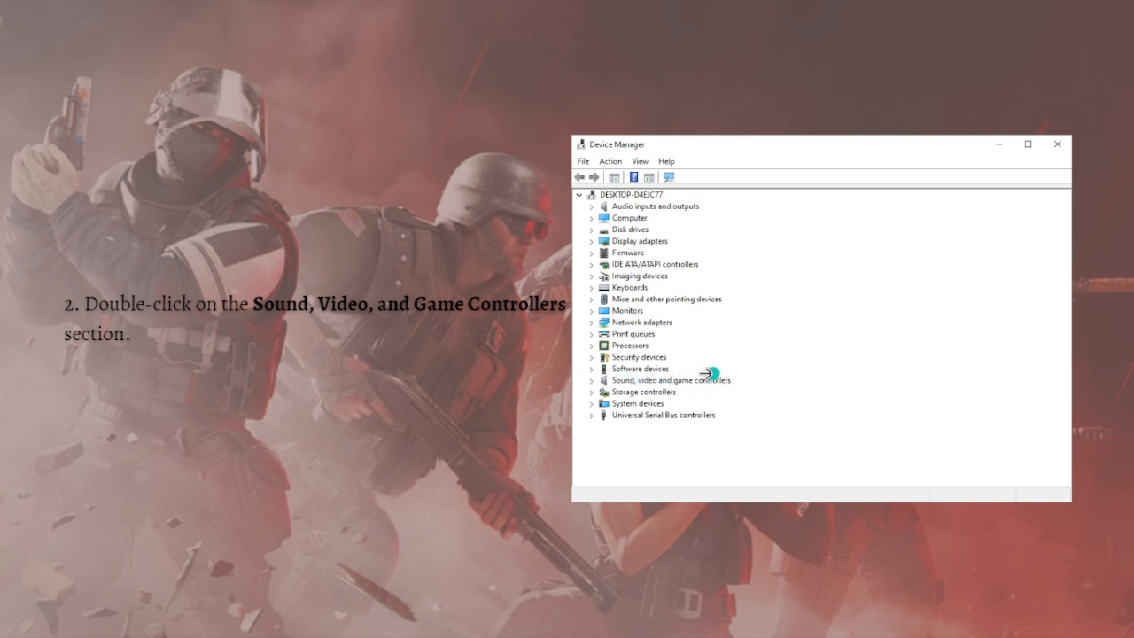
- Choose Update driver for Realtek High Definition Audio
right_click(673, 405)
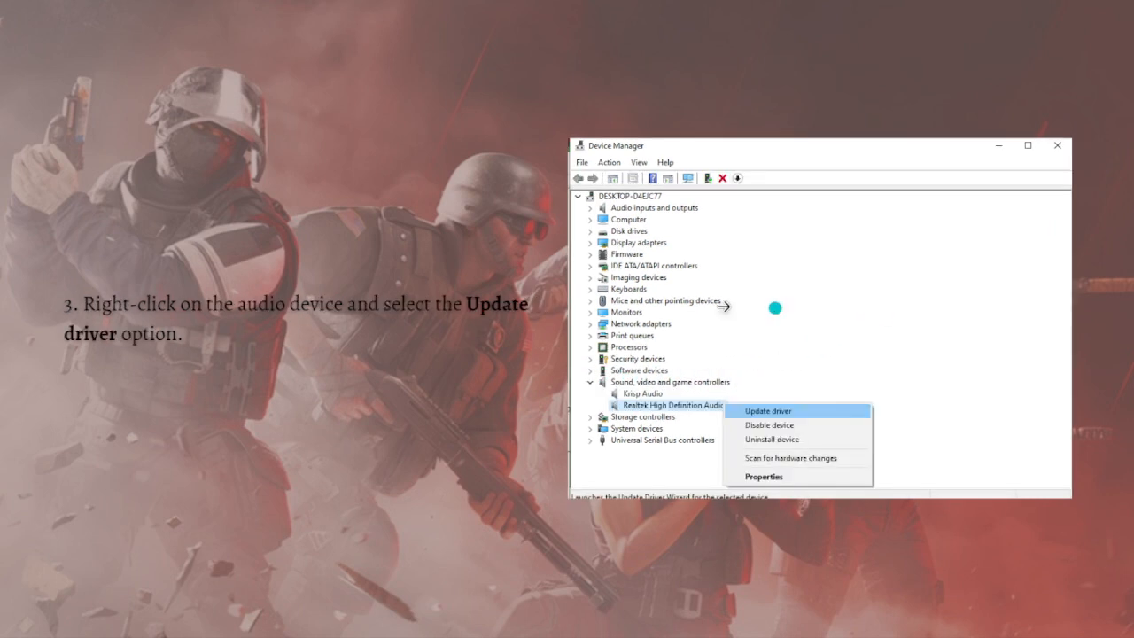
mouse_move(124, 412)
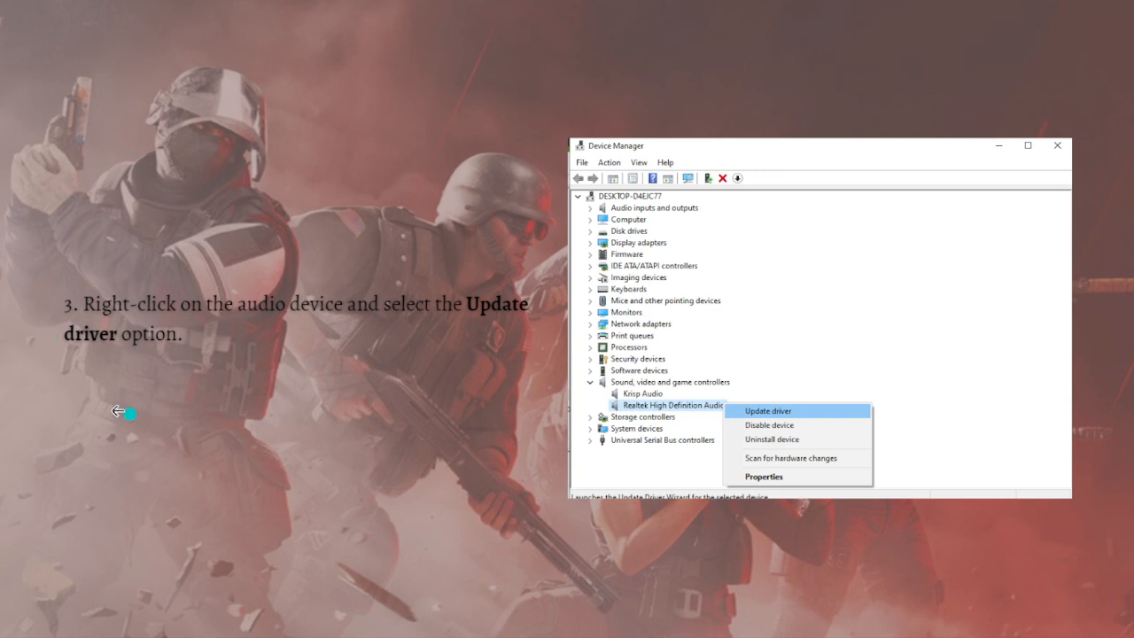
mouse_move(637, 397)
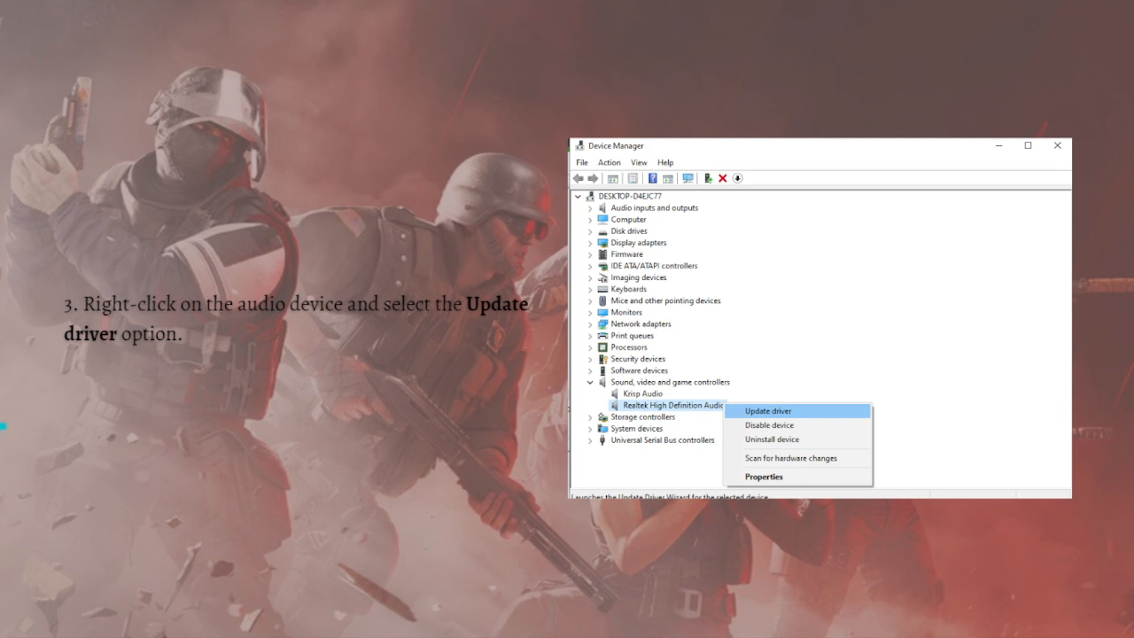
click(768, 410)
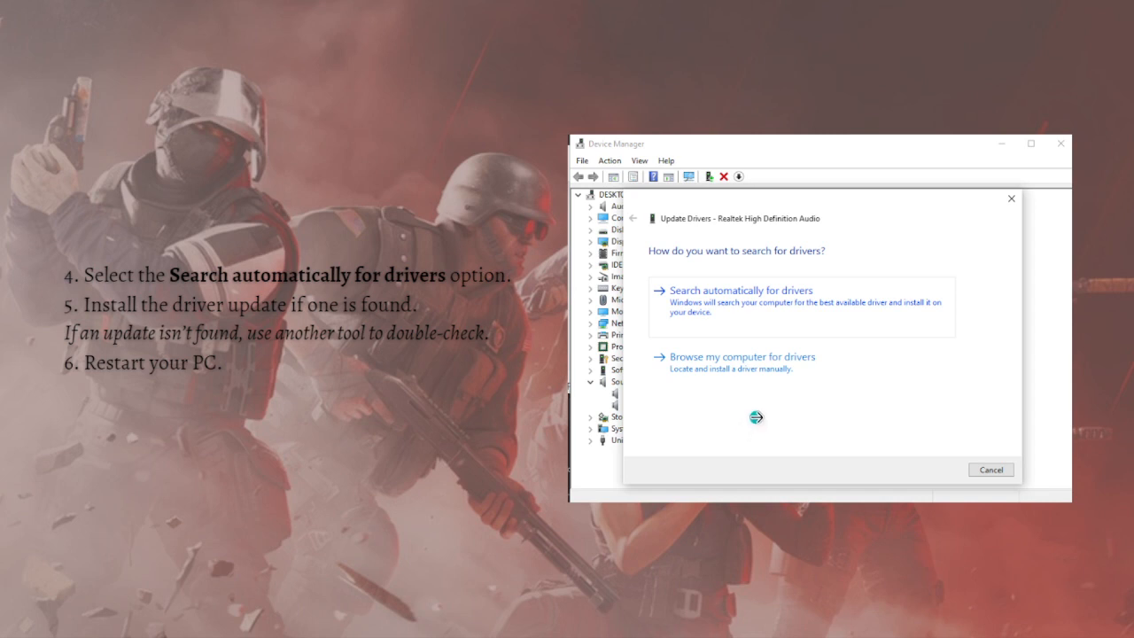
mouse_move(406, 450)
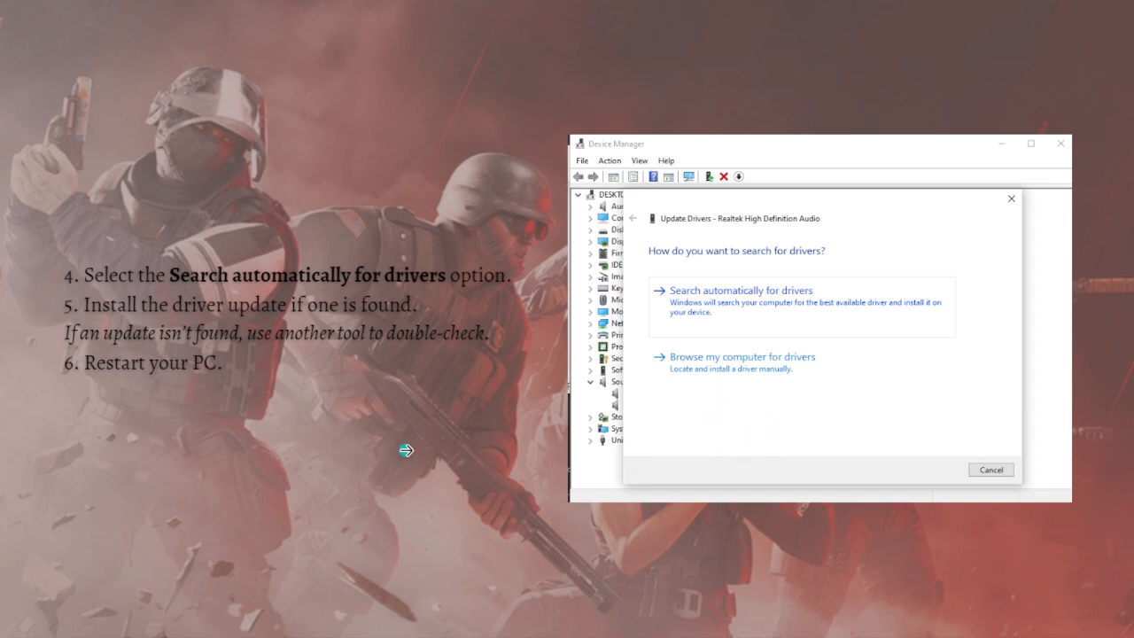
mouse_move(38, 476)
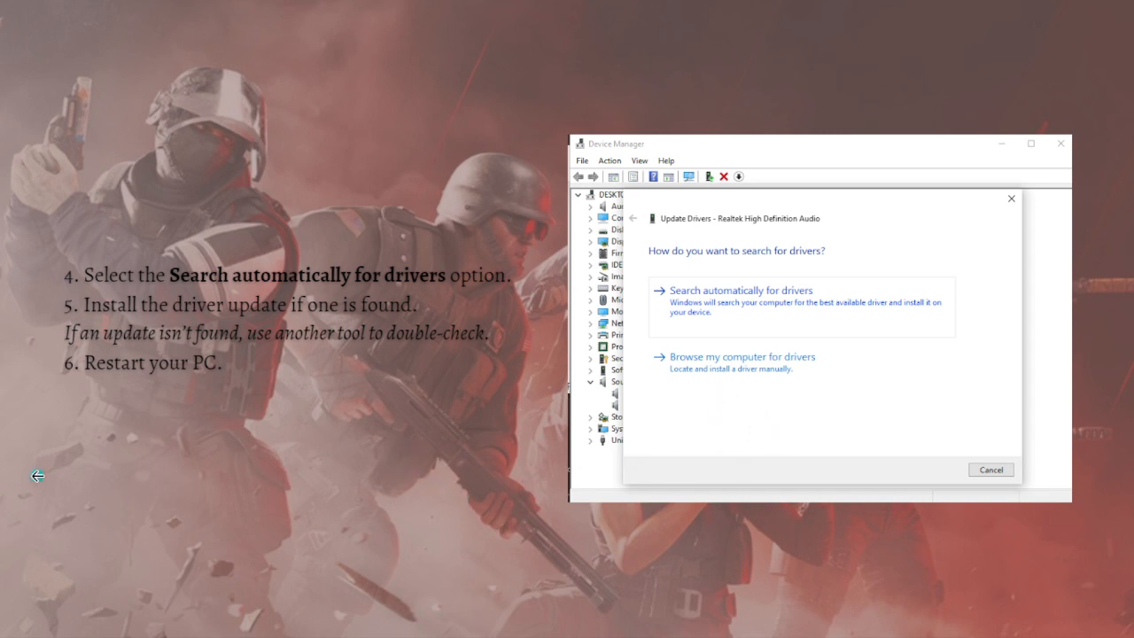
mouse_move(161, 407)
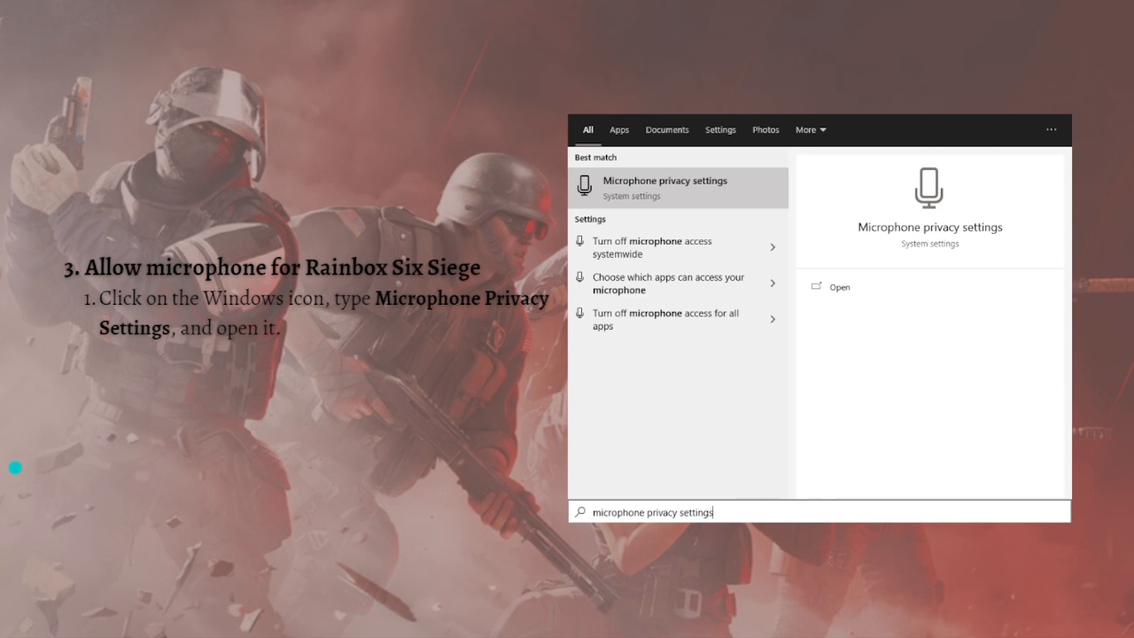
mouse_move(329, 380)
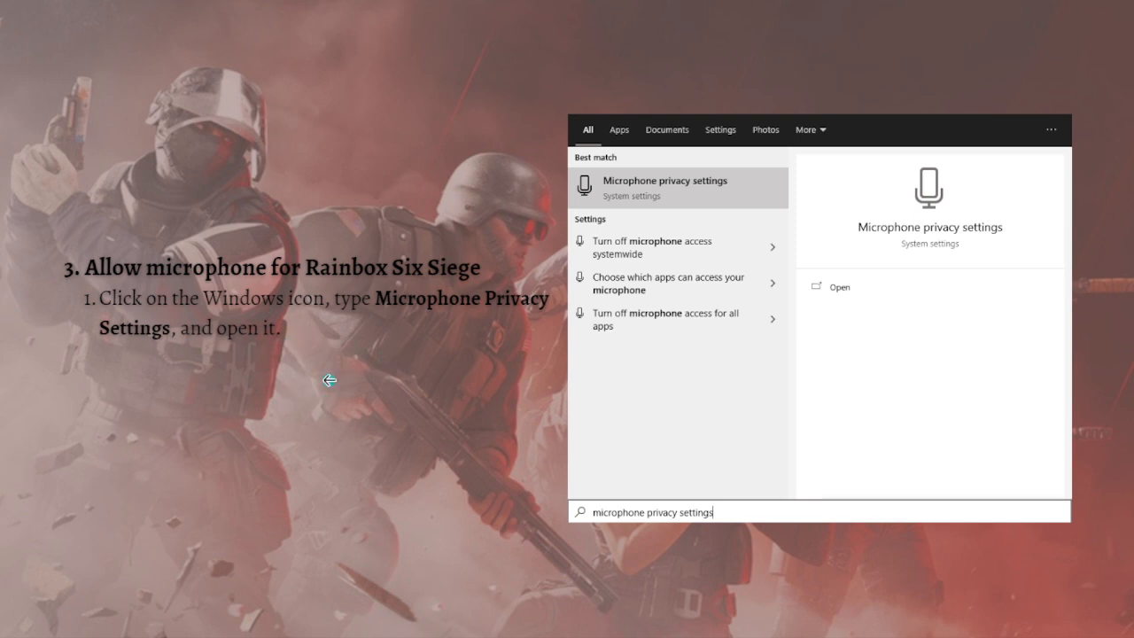
mouse_move(598, 535)
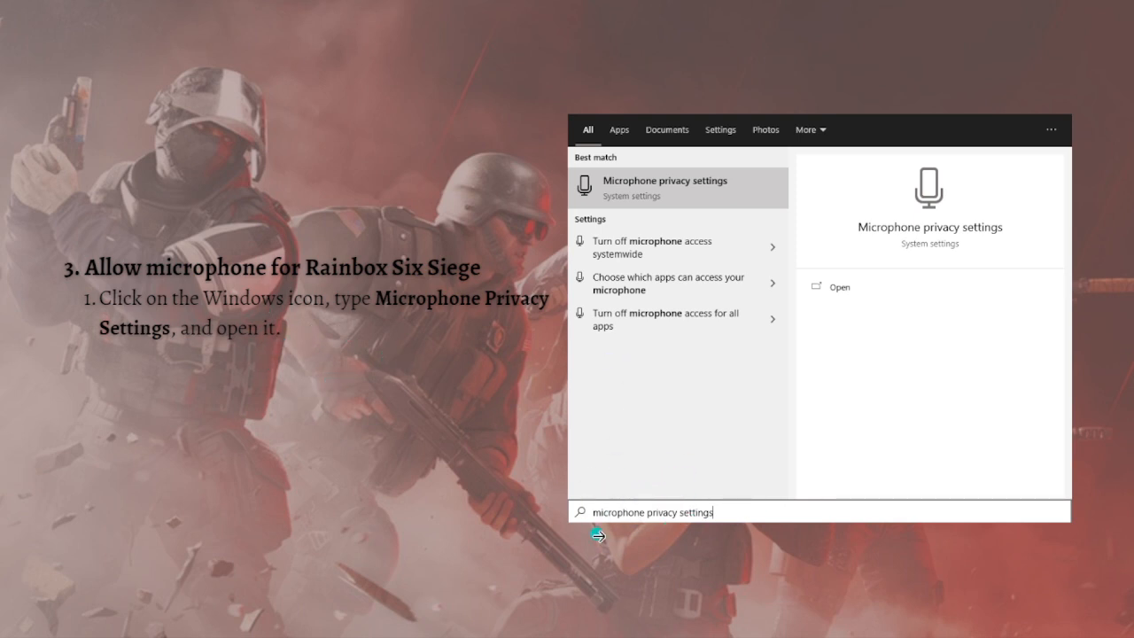
mouse_move(434, 459)
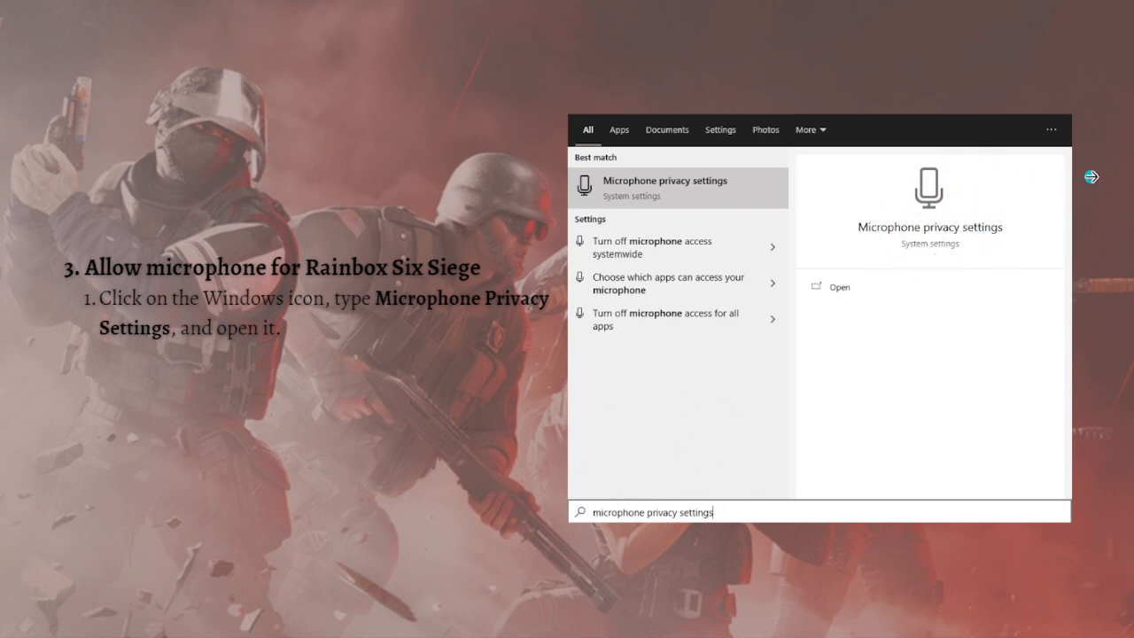
- Choose the Microphone privacy settings result from Start search
click(666, 187)
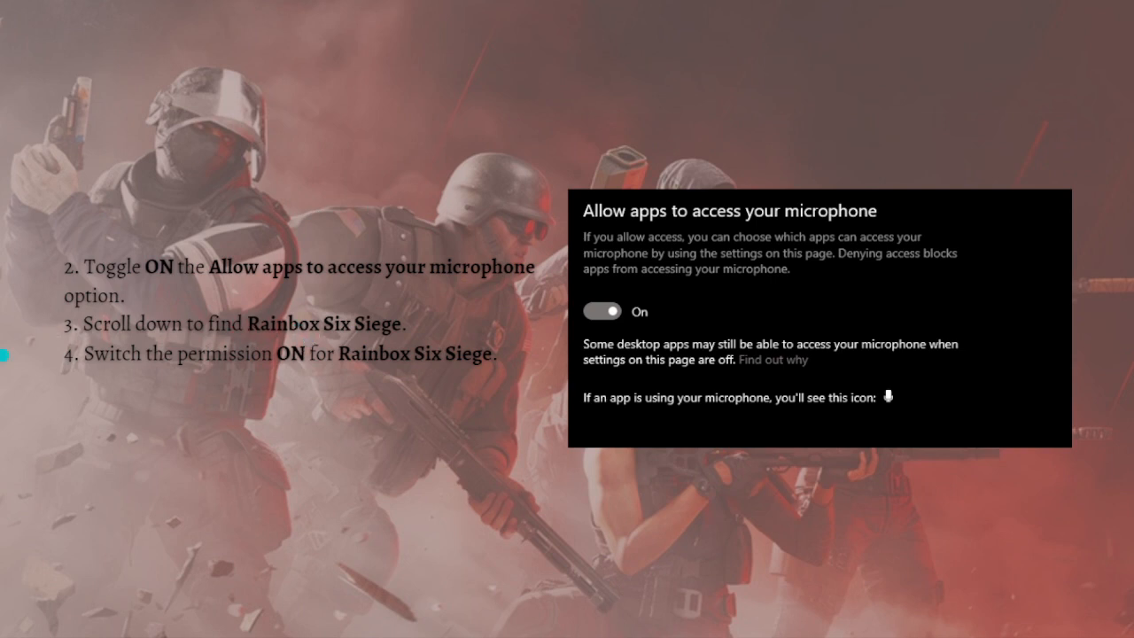
mouse_move(733, 156)
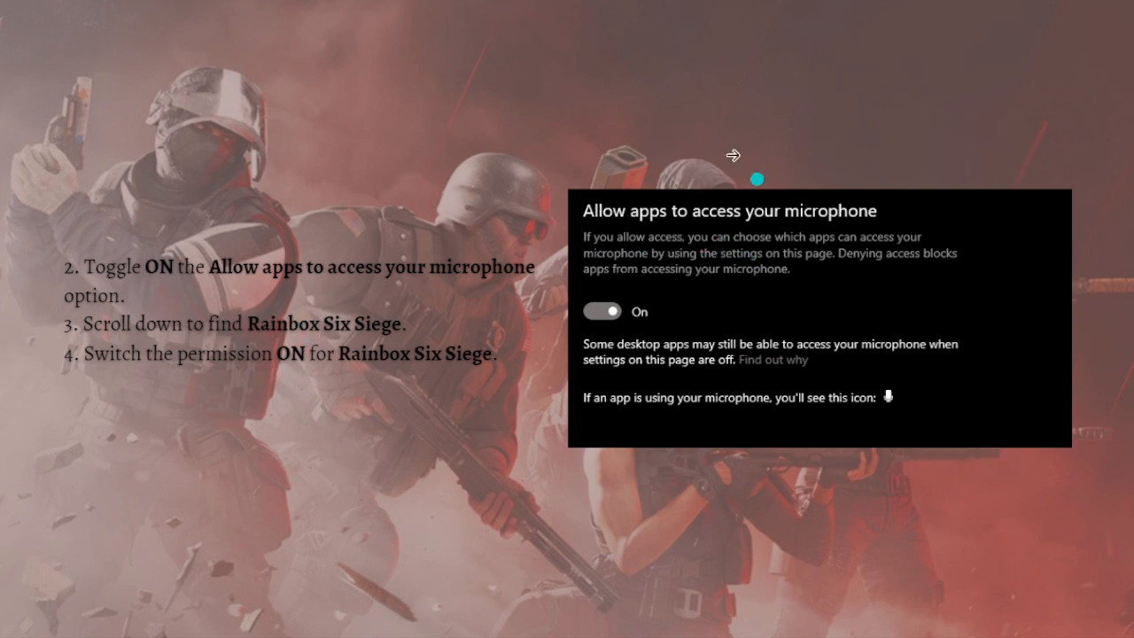
mouse_move(651, 268)
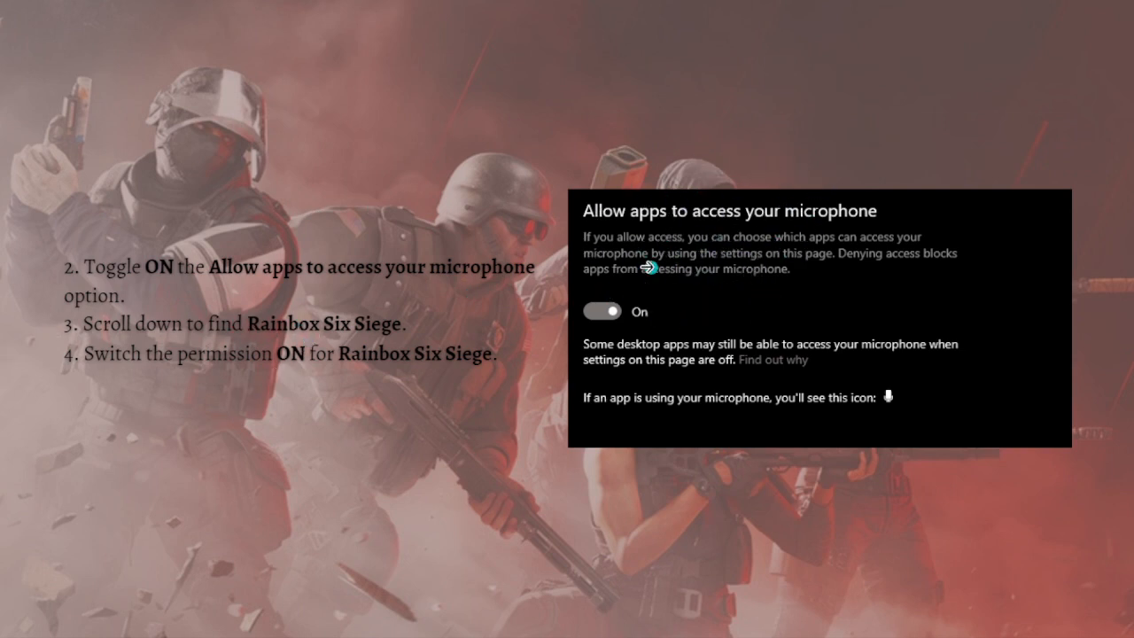